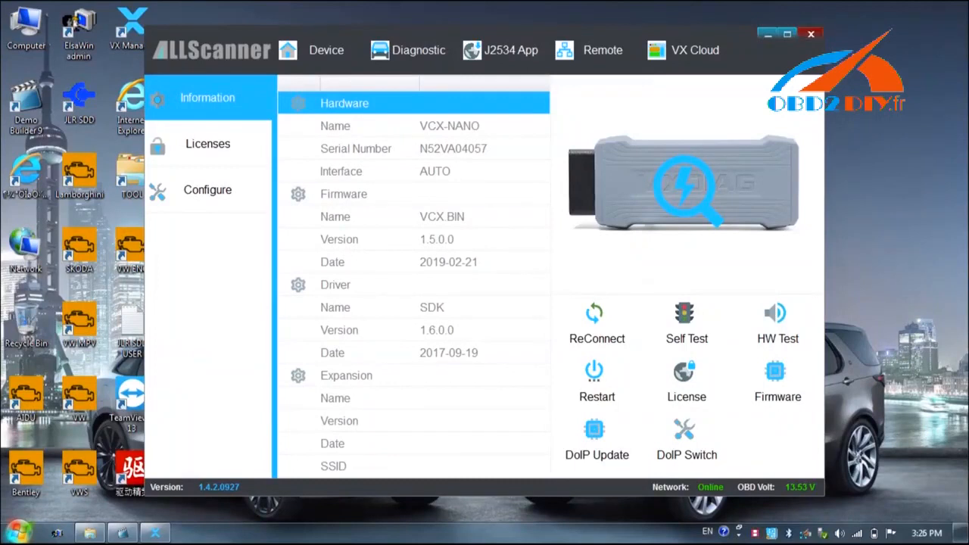
# Launch ODIS Service 4.3.3 from the desktop shortcut.
pyautogui.click(811, 34)
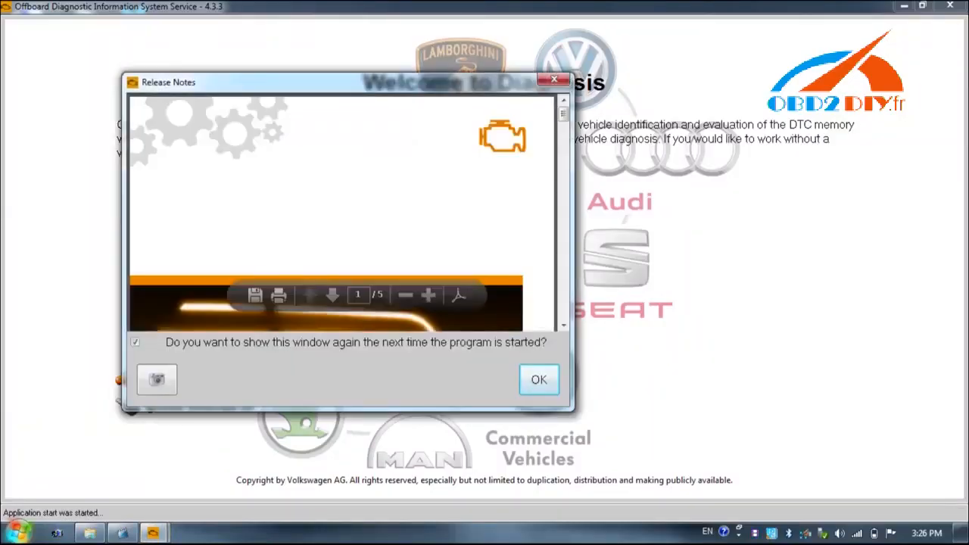
# Dismiss the release notes and accept the warnings/notes to reach Welcome to Diagnosis.
pyautogui.click(539, 379)
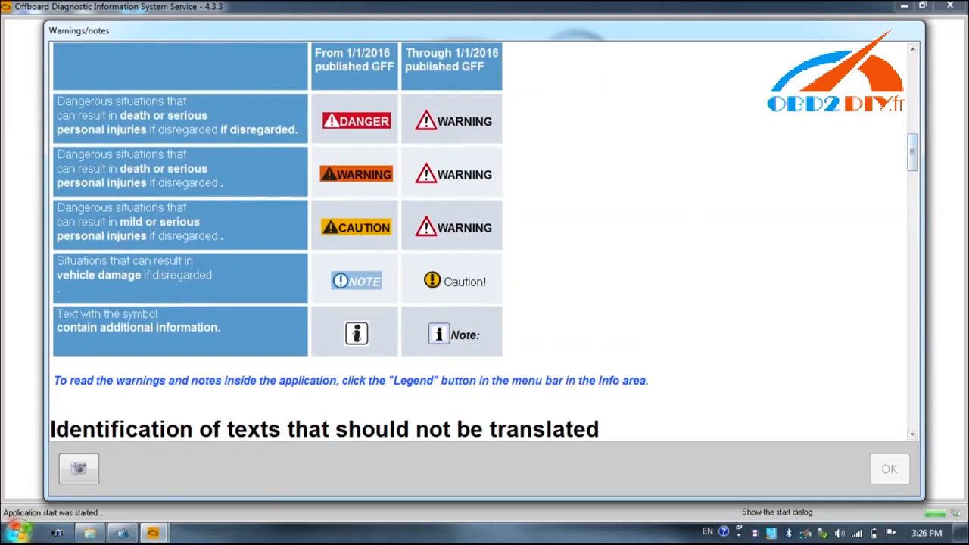
pyautogui.scroll(-3)
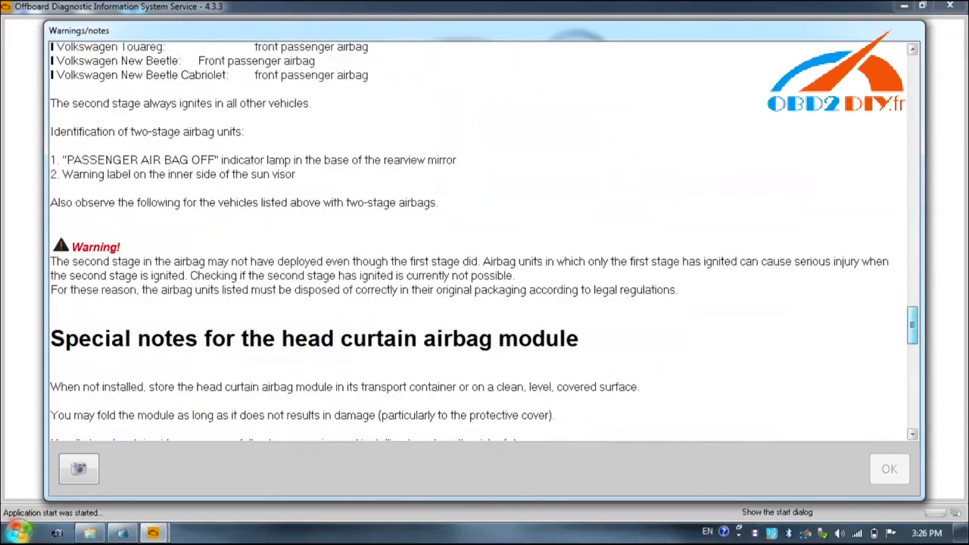
pyautogui.click(640, 387)
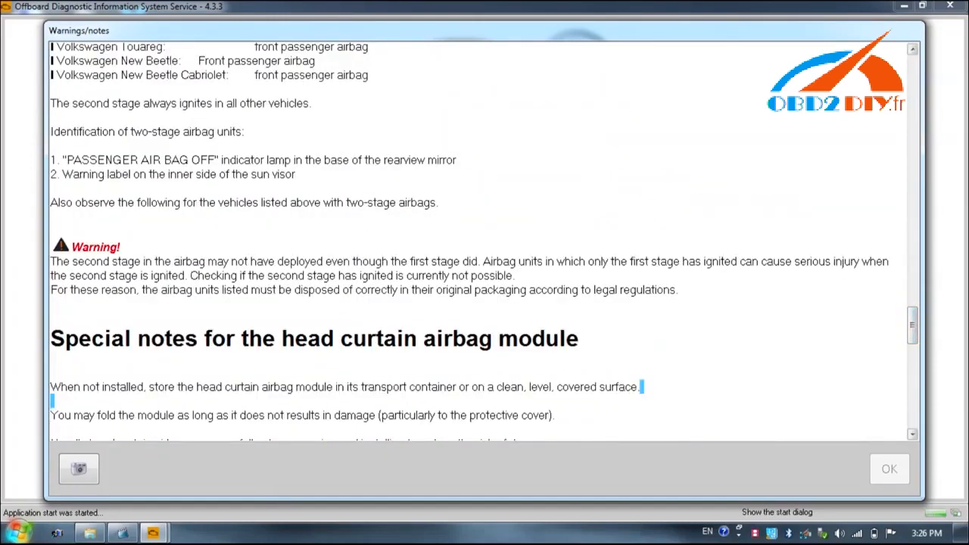
pyautogui.scroll(-3)
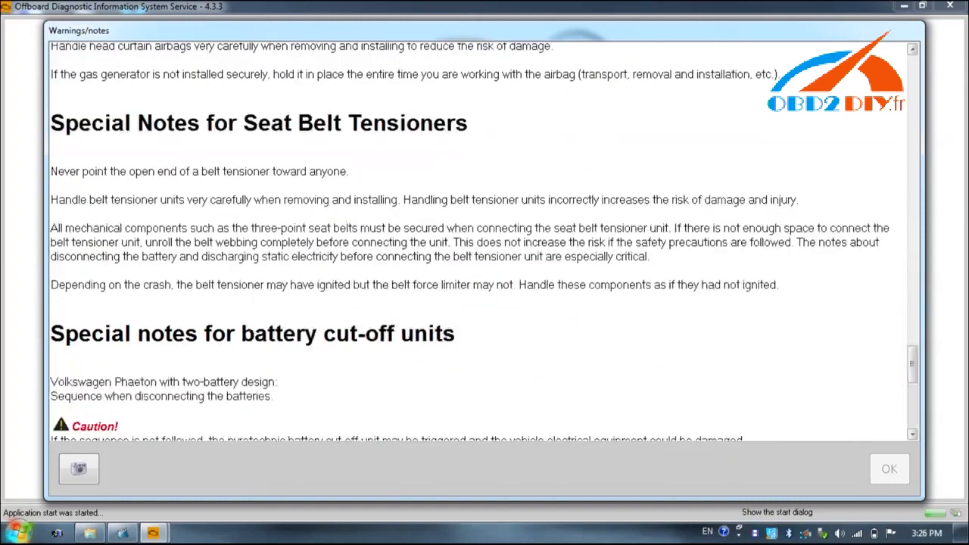
pyautogui.scroll(-3)
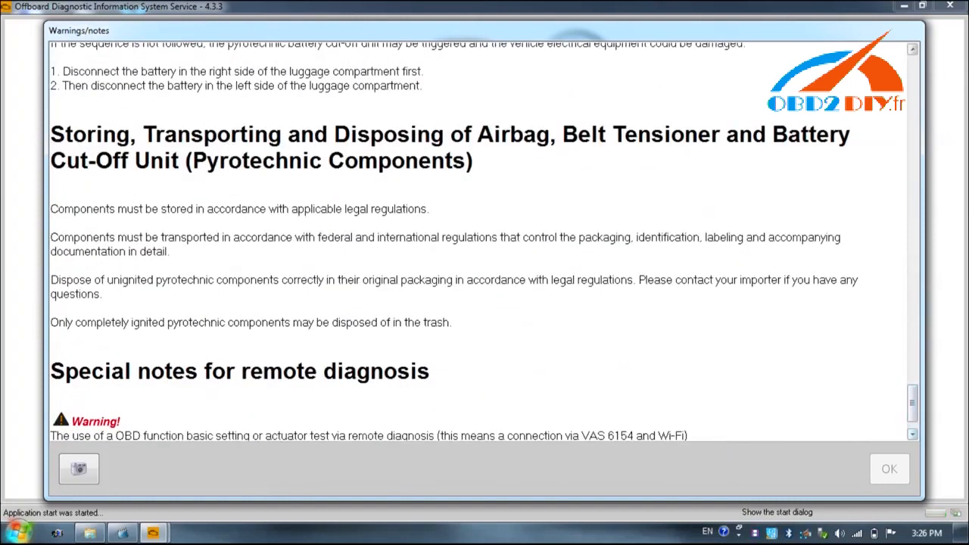
pyautogui.scroll(-3)
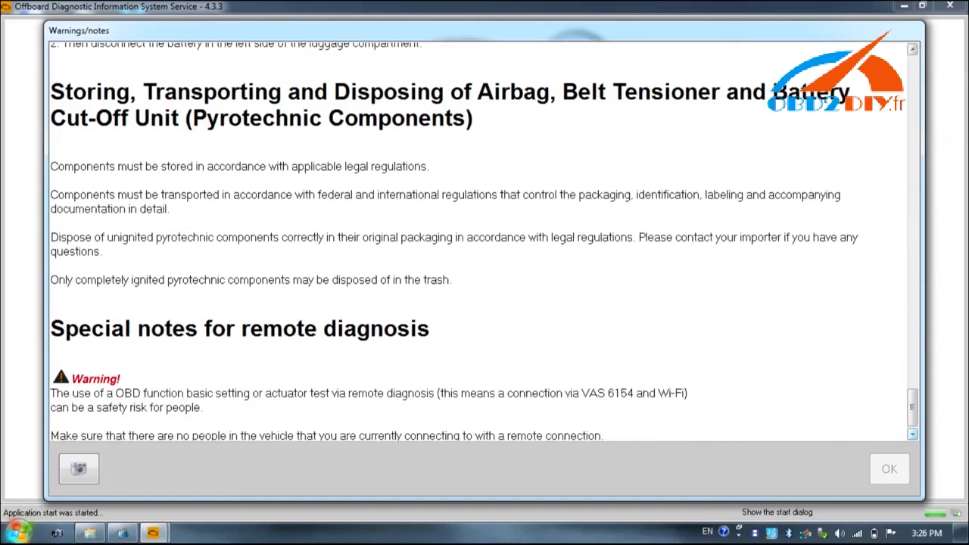
pyautogui.scroll(-3)
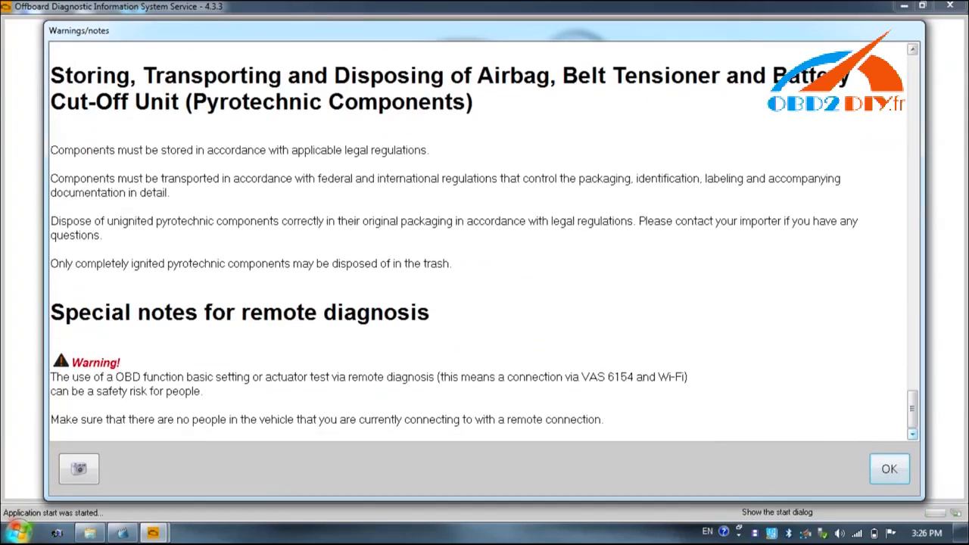
pyautogui.click(888, 470)
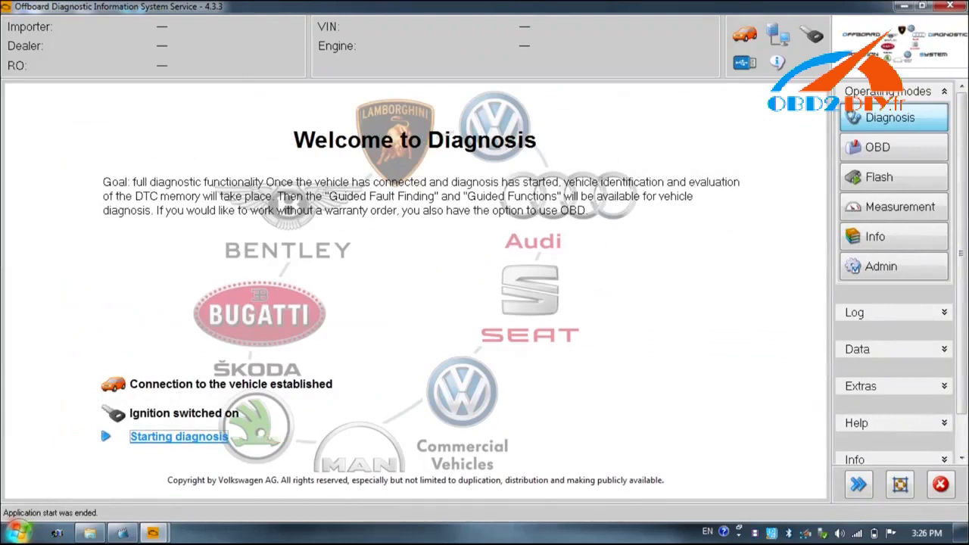
# Start diagnosis and identify the vehicle as an Audi A6 2011 Avant.
pyautogui.click(178, 435)
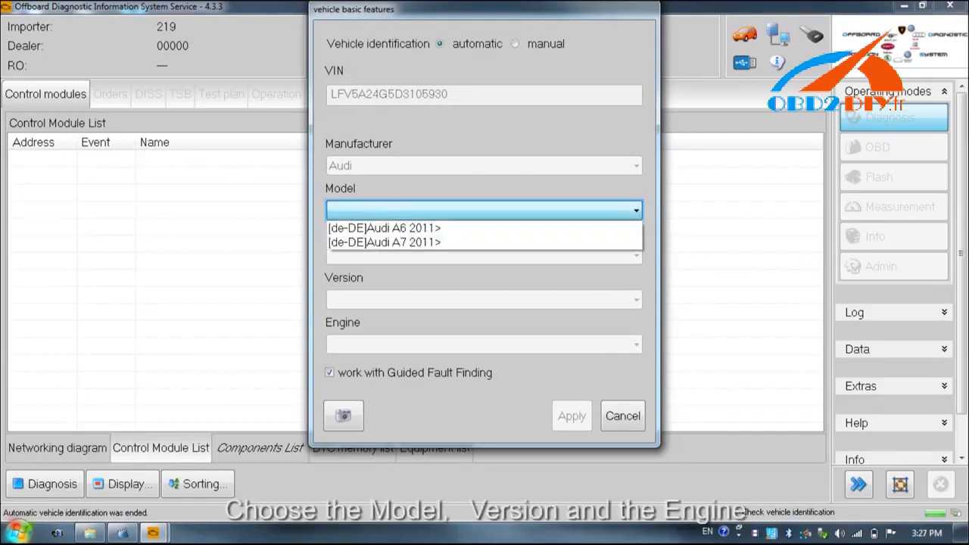
pyautogui.click(384, 227)
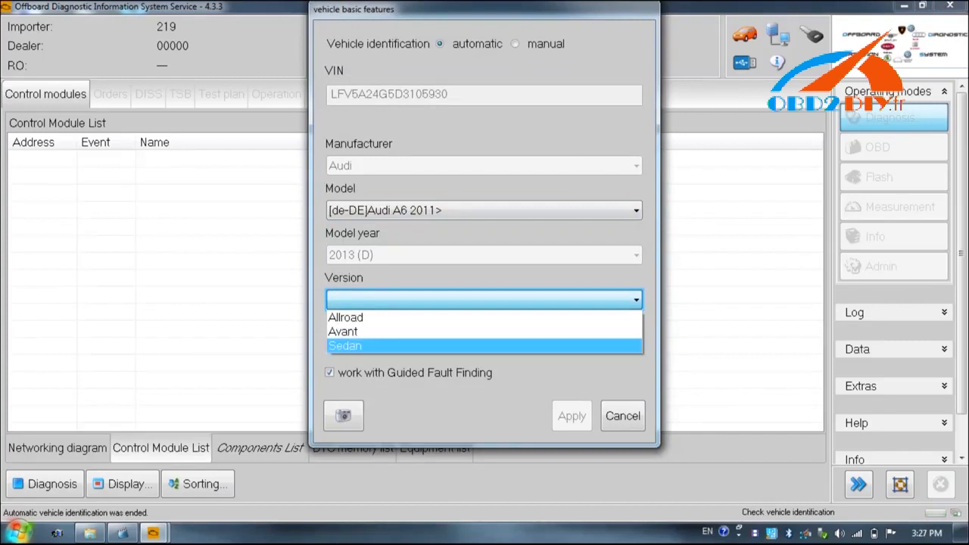
pyautogui.moveTo(342, 332)
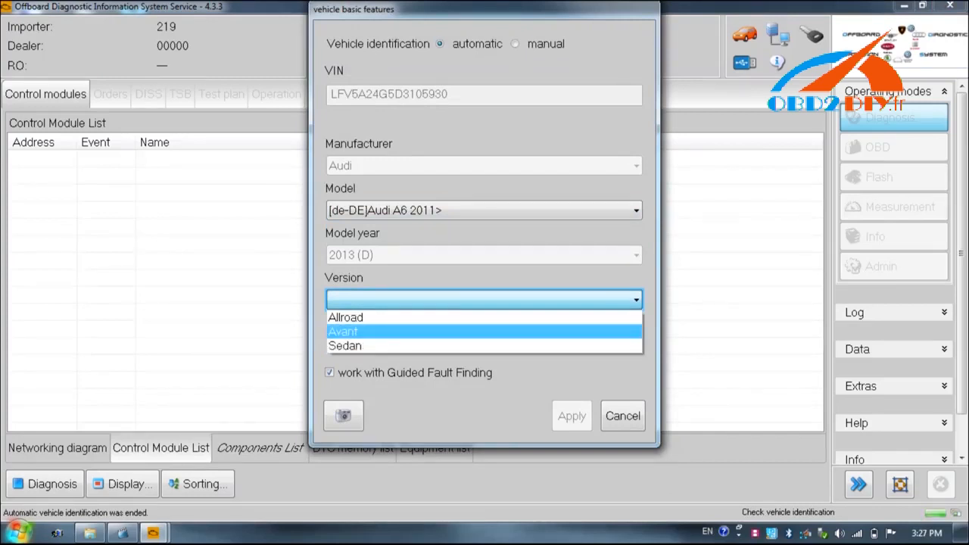
pyautogui.click(342, 332)
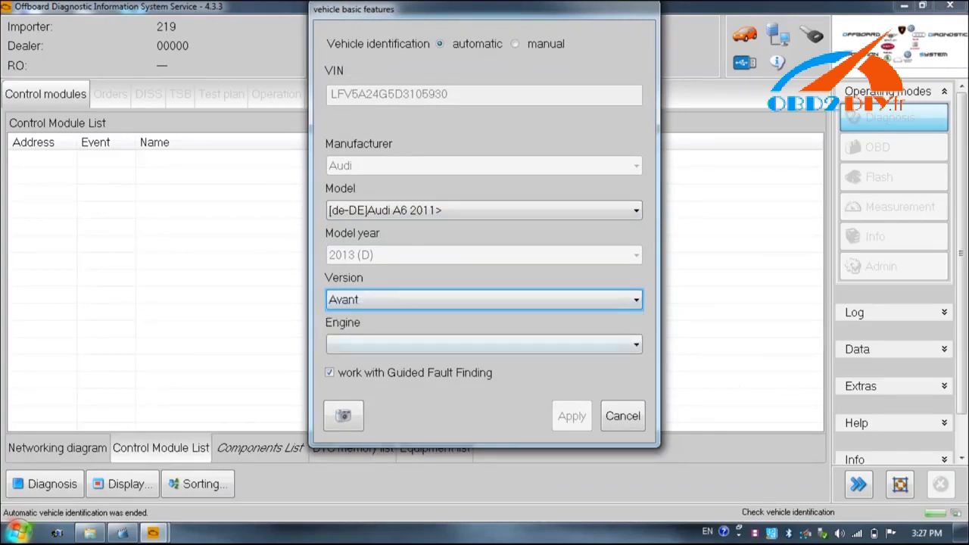
# Select the CLXA 2.5l FSI / 140 kW engine code.
pyautogui.click(634, 345)
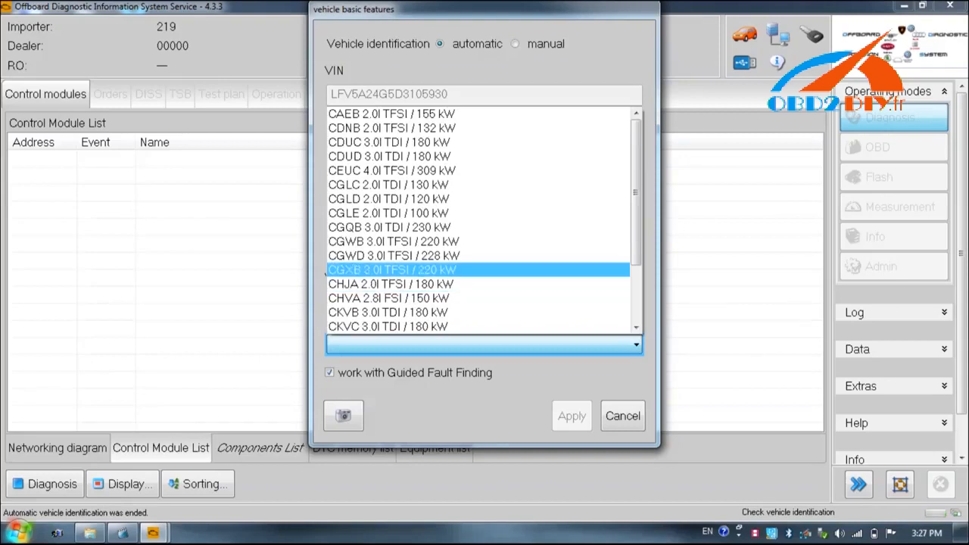
pyautogui.click(394, 254)
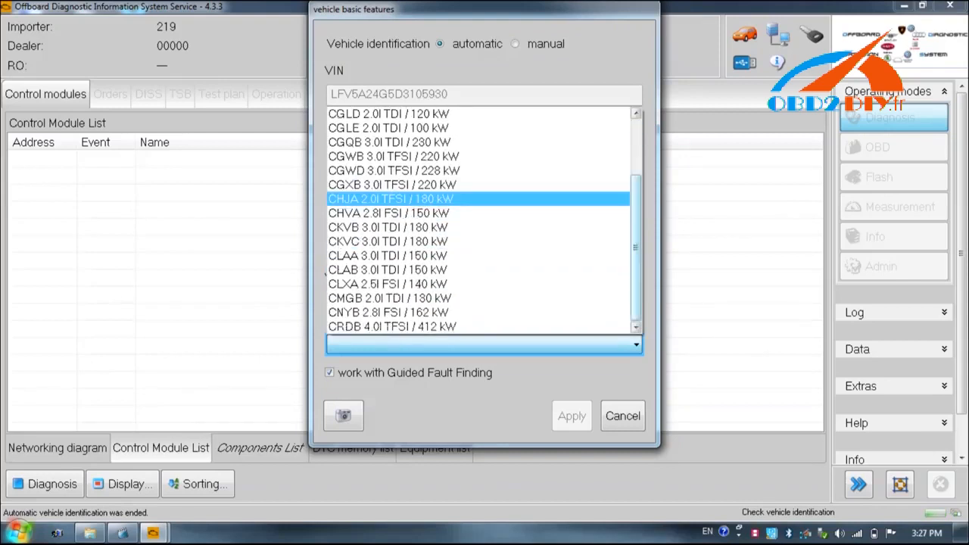
pyautogui.click(387, 283)
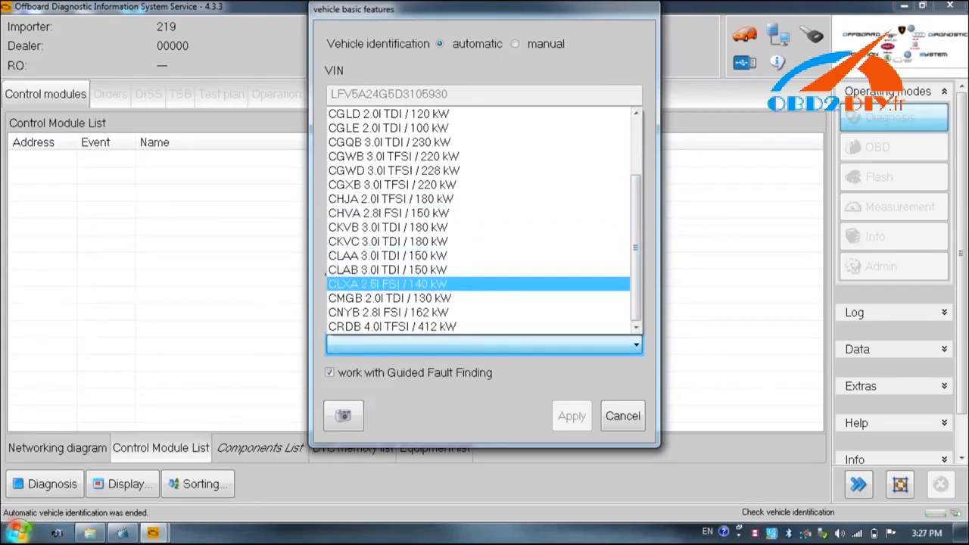
pyautogui.click(571, 414)
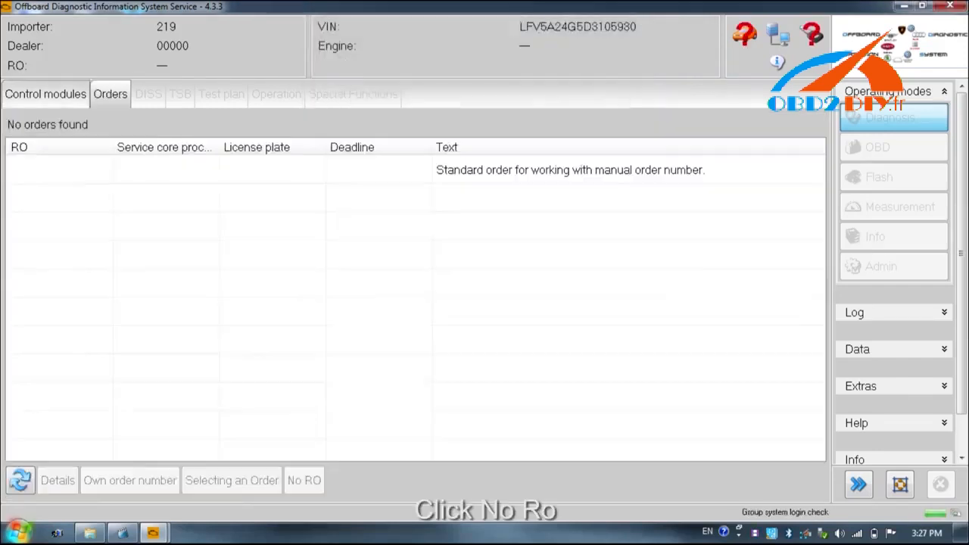
# Continue without a repair order (No RO) so the 88-entry control module list is read.
pyautogui.click(303, 480)
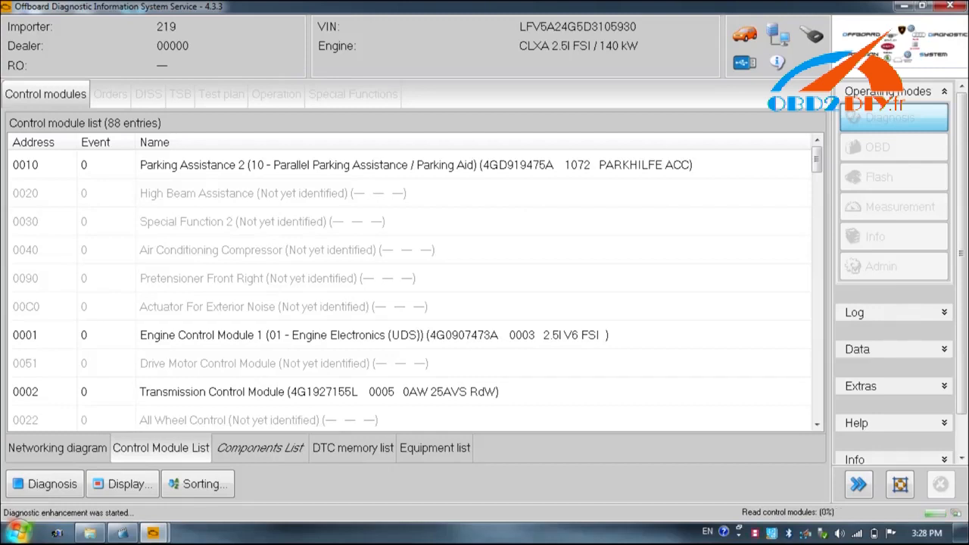
# Proceed from the control module list into the A6 A7 2011 start module.
pyautogui.click(276, 94)
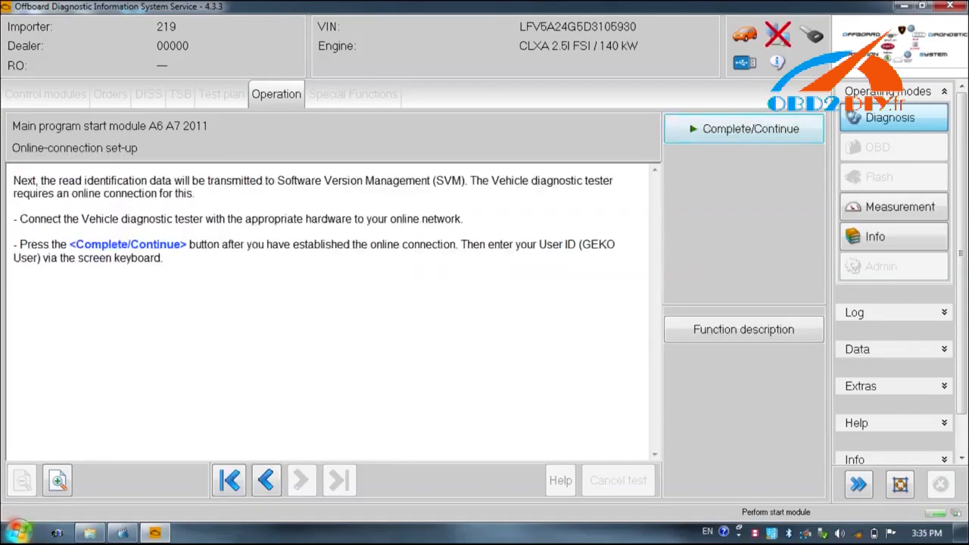
# Acknowledge the failed SVM online connection to reach the Special Functions immobilizer test list.
pyautogui.click(743, 127)
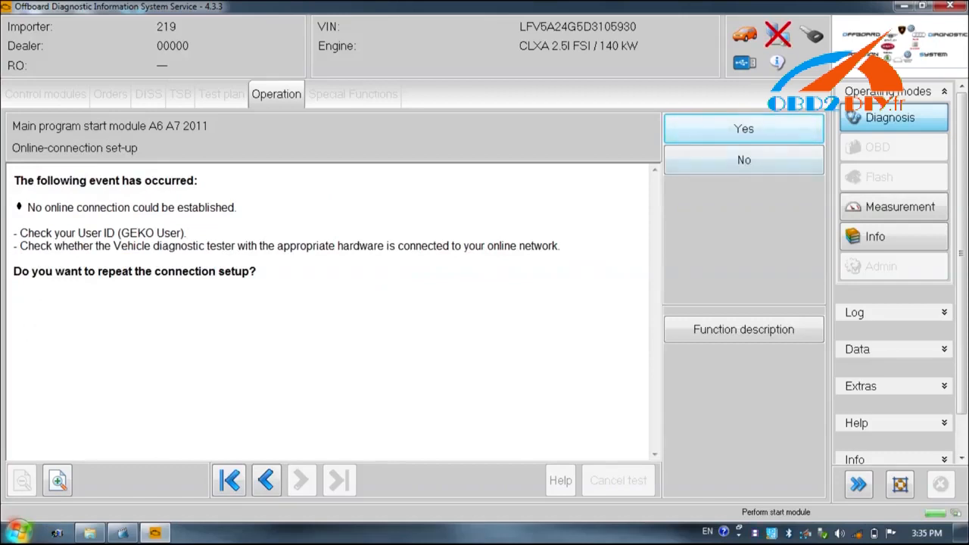
pyautogui.click(744, 127)
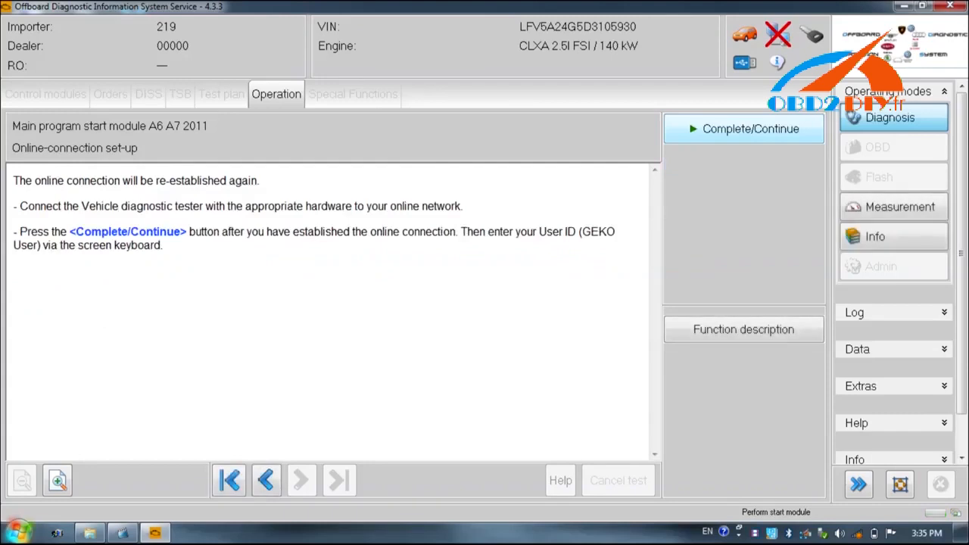
pyautogui.click(742, 127)
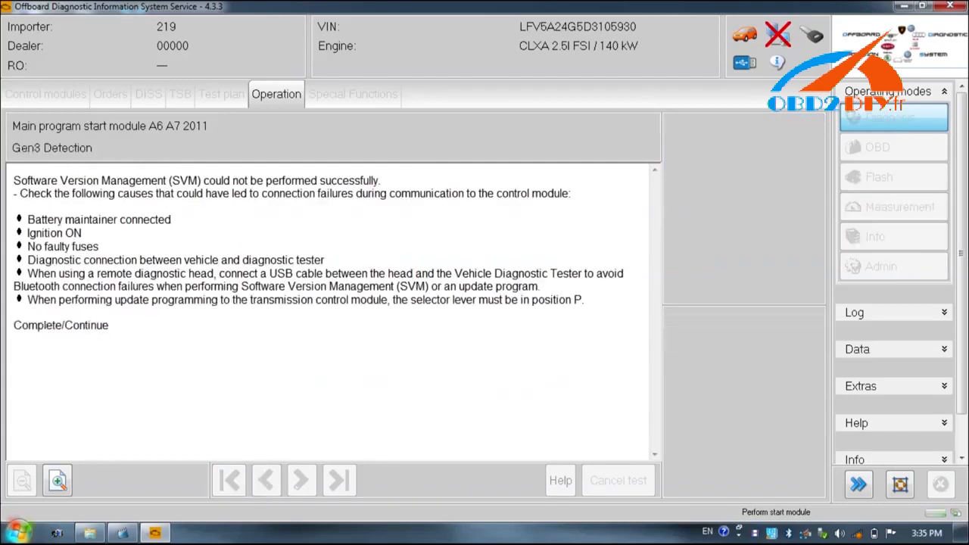
pyautogui.click(353, 94)
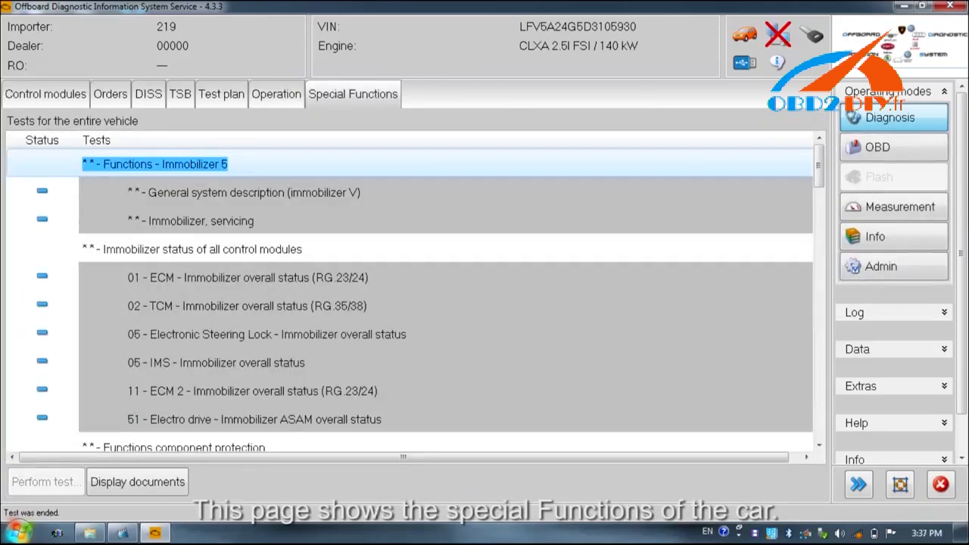